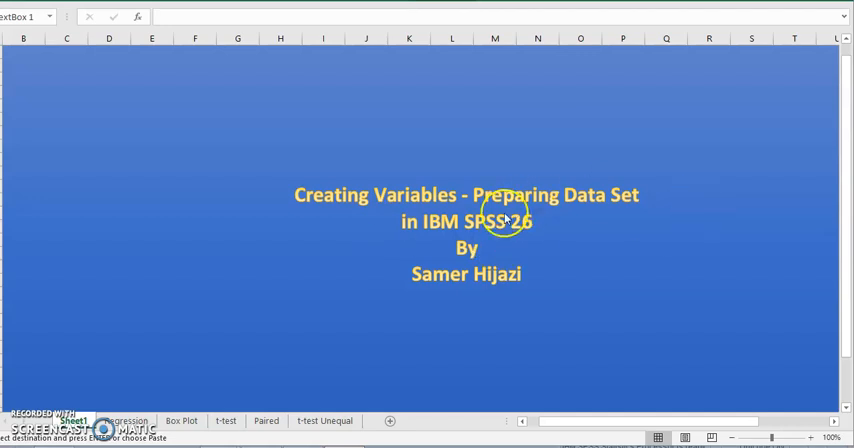
{"action": "mouse_move", "coordinate": [216, 336]}
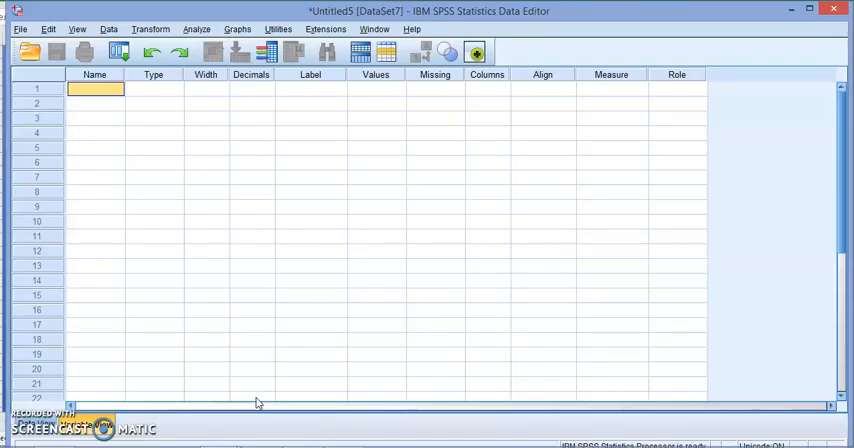
{"action": "mouse_move", "coordinate": [96, 440]}
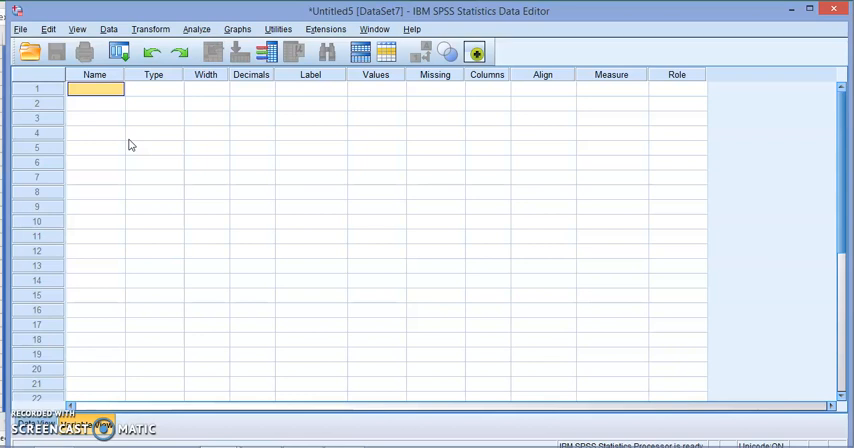
Name the first variable ID and keep its type Numeric in the Variable Type dialog.
{"action": "type", "text": "ID"}
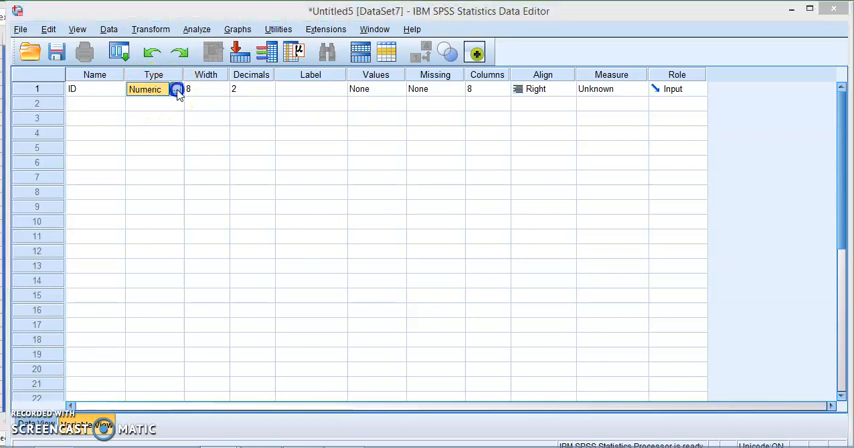
{"action": "left_click", "coordinate": [174, 92]}
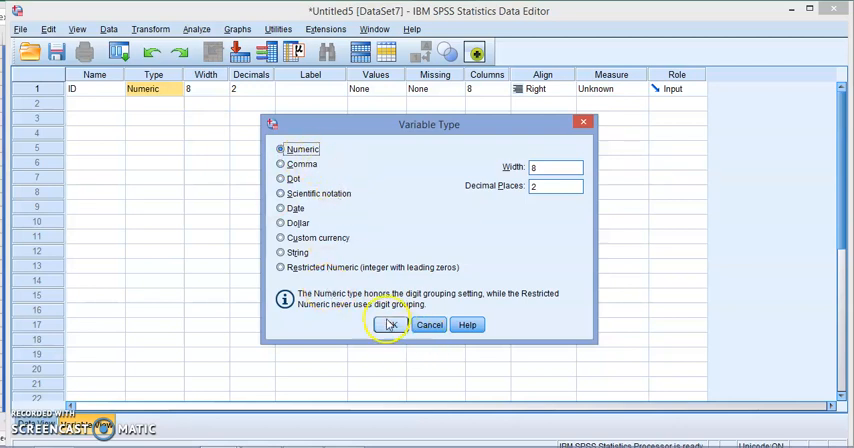
{"action": "left_click", "coordinate": [388, 324]}
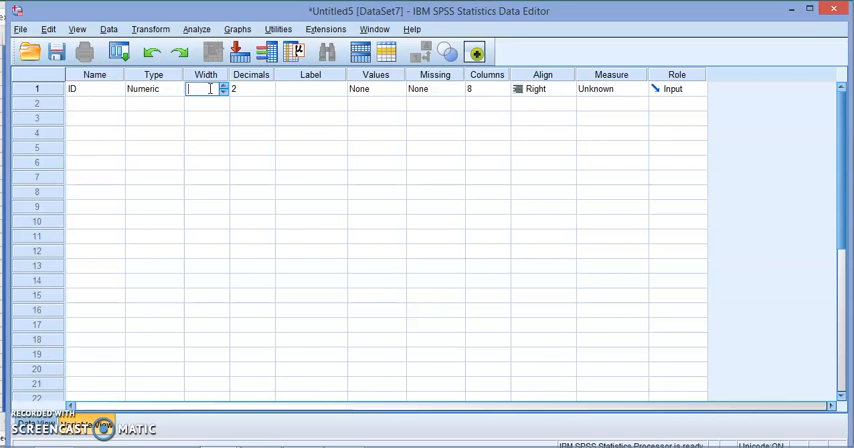
Set ID to width 10, 0 decimals, and start the label 'Student ID'.
{"action": "left_click", "coordinate": [250, 88]}
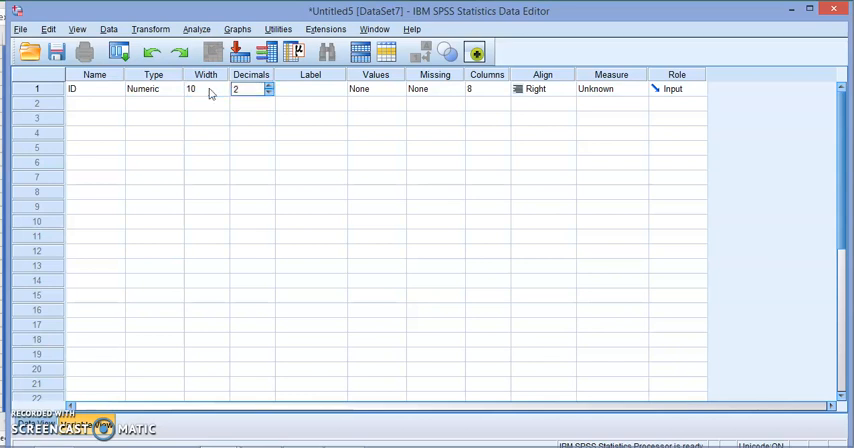
{"action": "left_click", "coordinate": [274, 92]}
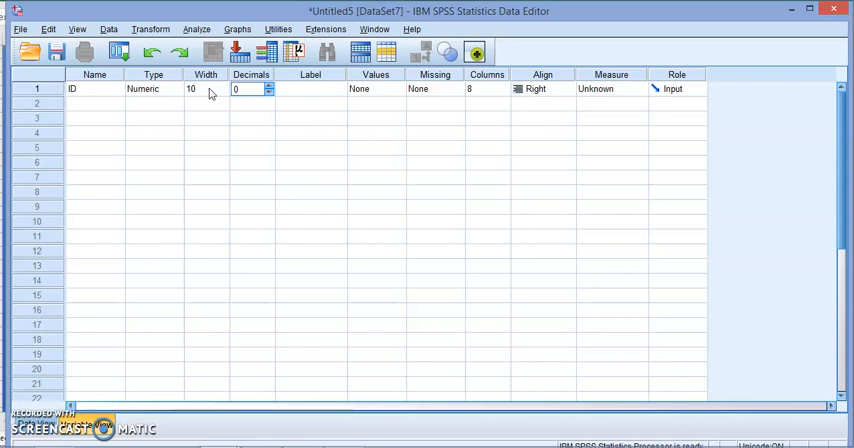
{"action": "left_click", "coordinate": [310, 88]}
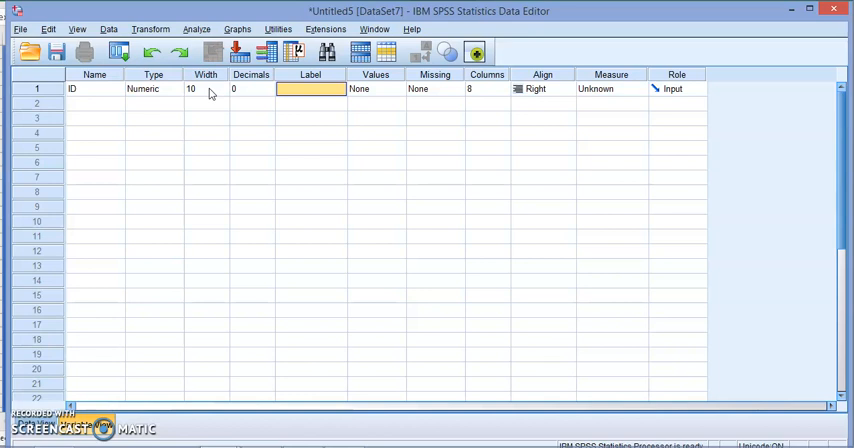
{"action": "type", "text": "Student ID"}
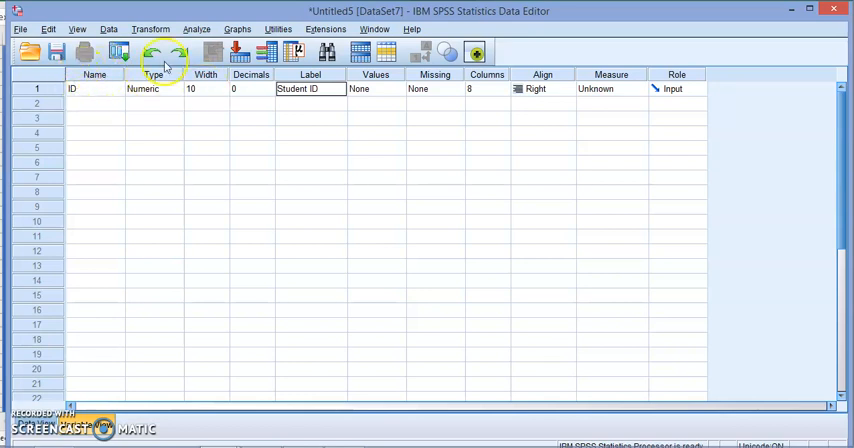
{"action": "mouse_move", "coordinate": [398, 100]}
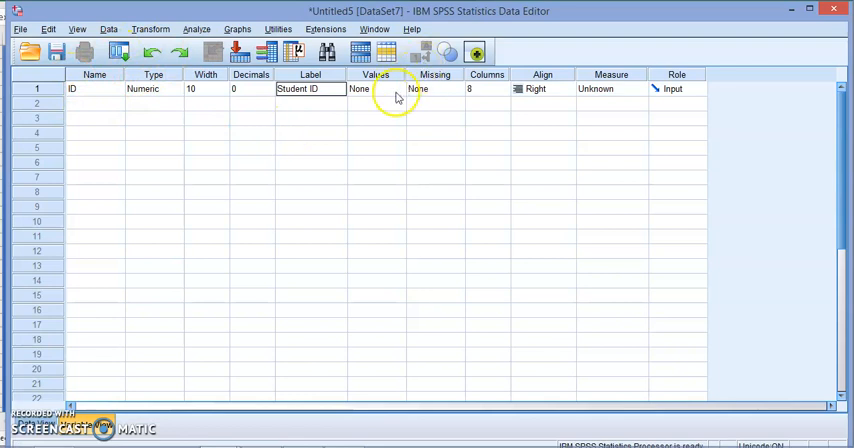
{"action": "left_click", "coordinate": [372, 88]}
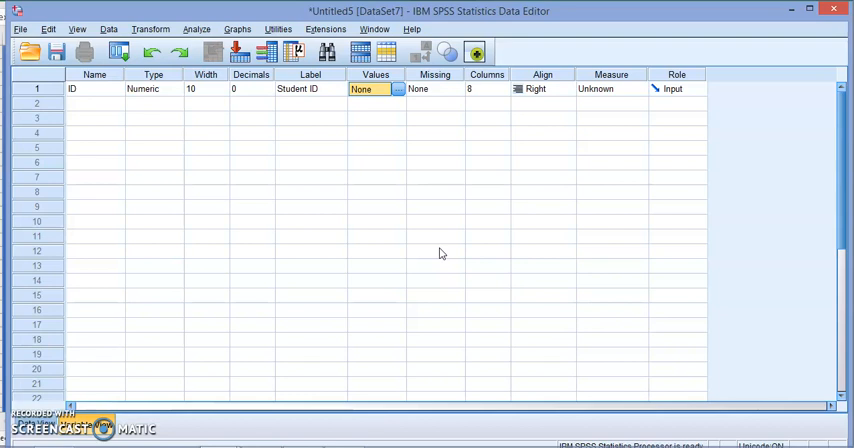
{"action": "left_click", "coordinate": [434, 88]}
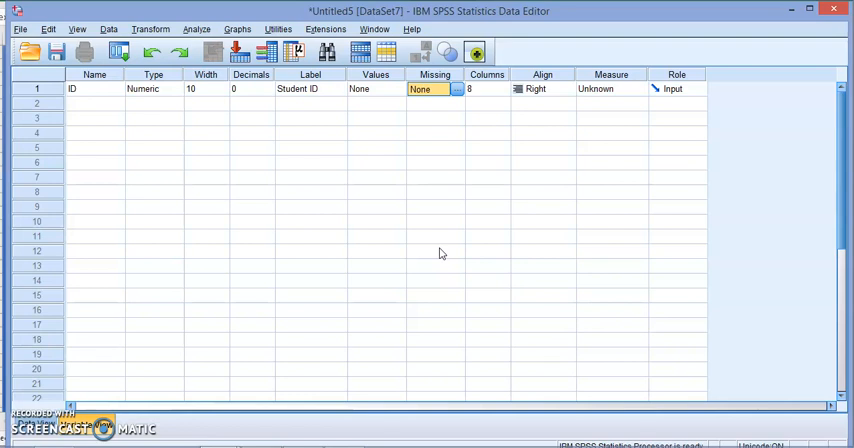
{"action": "mouse_move", "coordinate": [510, 260]}
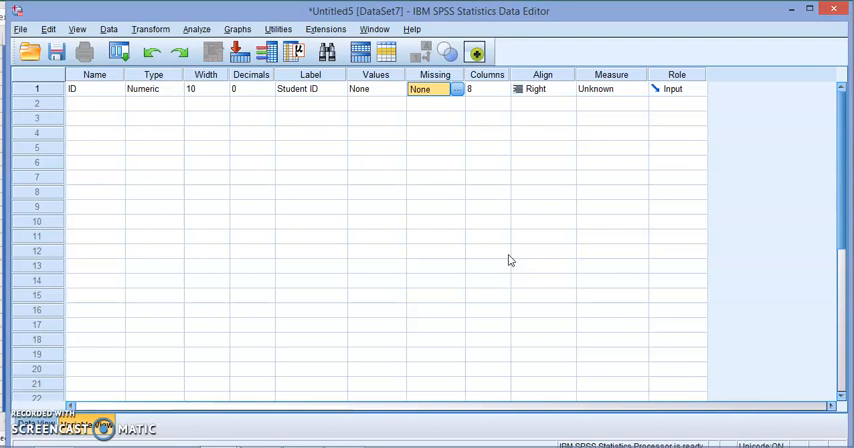
{"action": "left_click", "coordinate": [480, 88]}
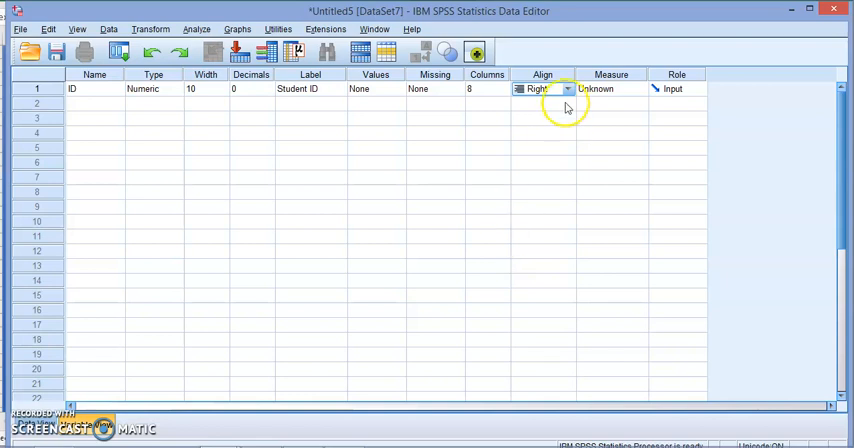
Set ID's measurement level to Nominal from the Measure dropdown.
{"action": "left_click", "coordinate": [568, 88]}
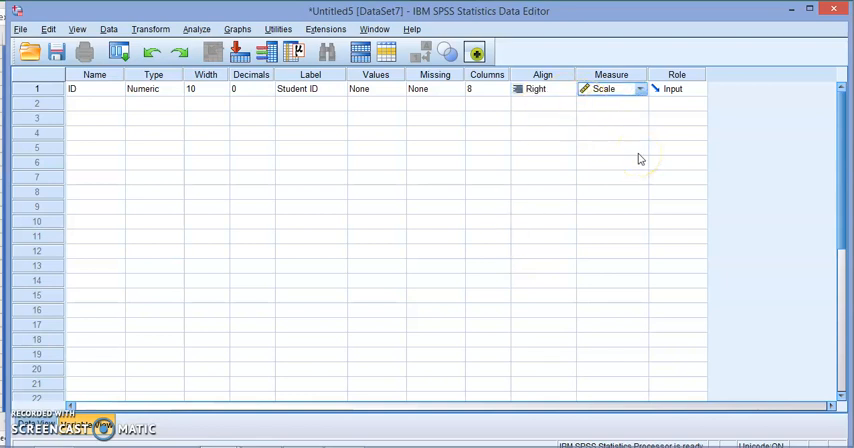
{"action": "left_click", "coordinate": [640, 88]}
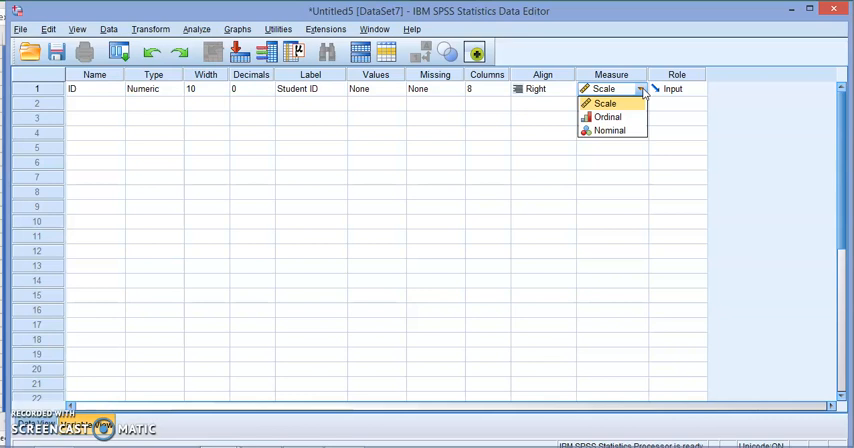
{"action": "mouse_move", "coordinate": [608, 132]}
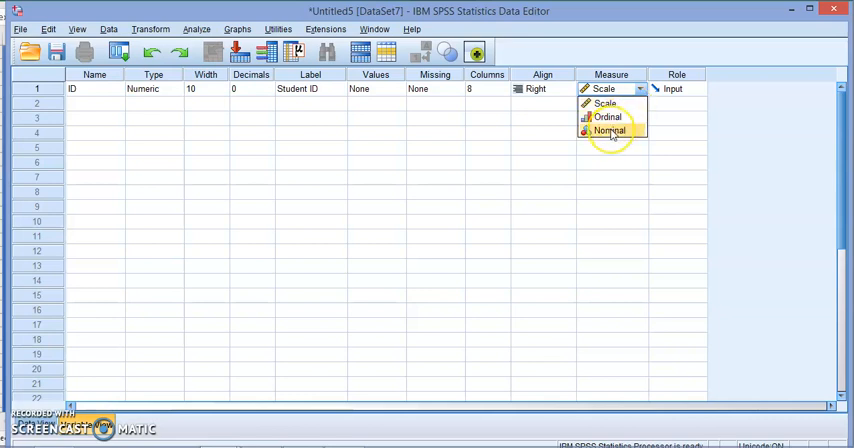
{"action": "mouse_move", "coordinate": [616, 132]}
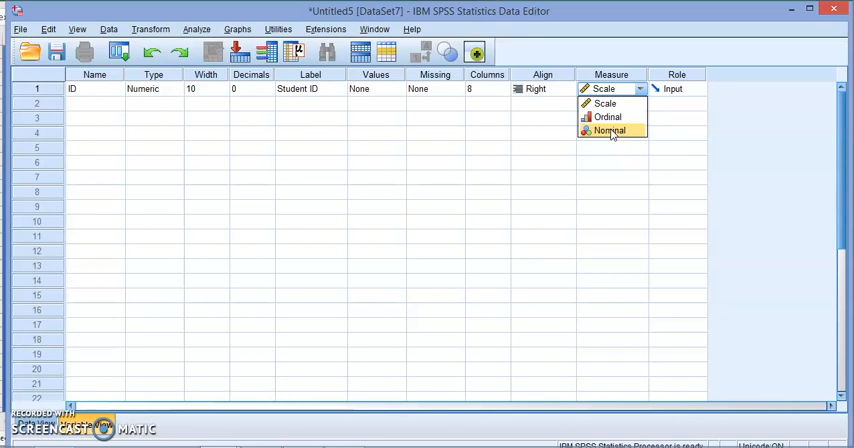
{"action": "mouse_move", "coordinate": [610, 132]}
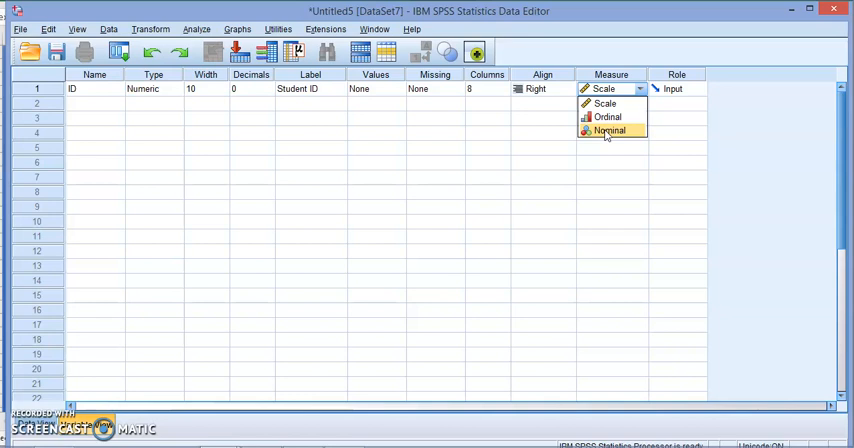
{"action": "left_click", "coordinate": [612, 130]}
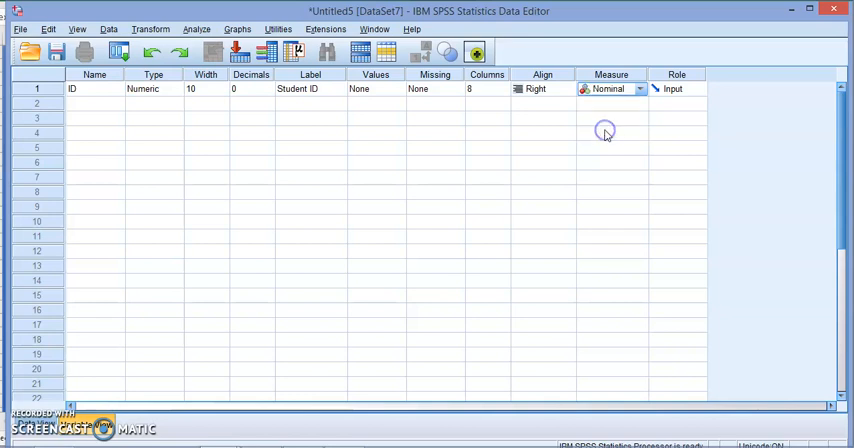
{"action": "mouse_move", "coordinate": [676, 96]}
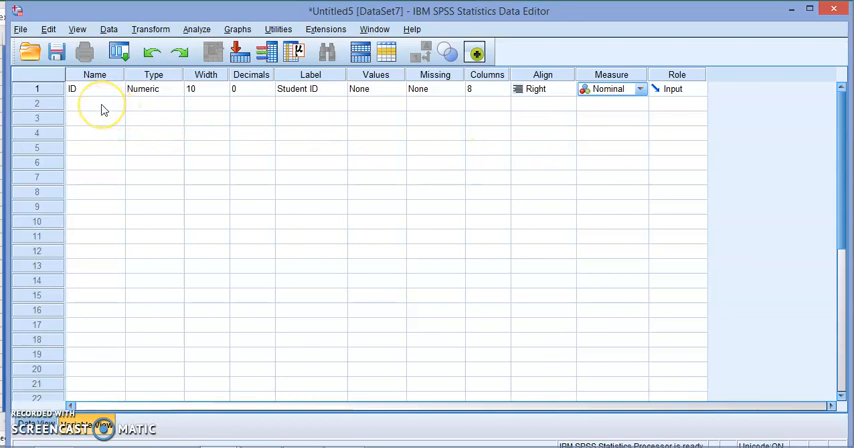
Define row 2 as Gender: width 1, 0 decimals, label Gender, dismissing the decimals warning.
{"action": "left_click", "coordinate": [96, 106]}
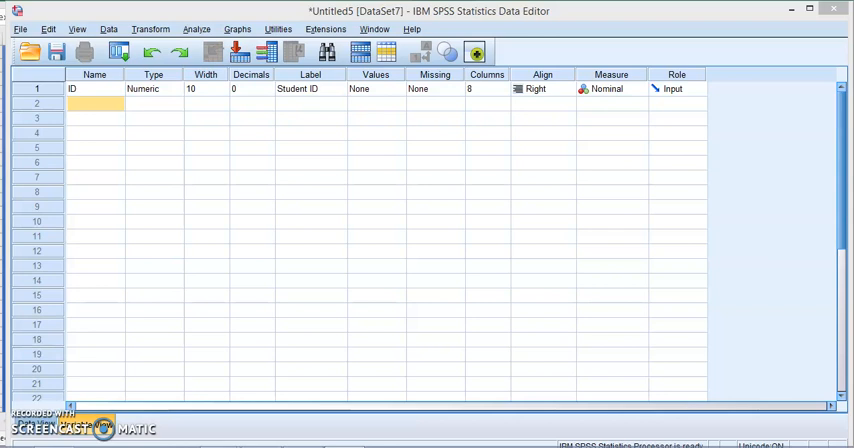
{"action": "mouse_move", "coordinate": [278, 212]}
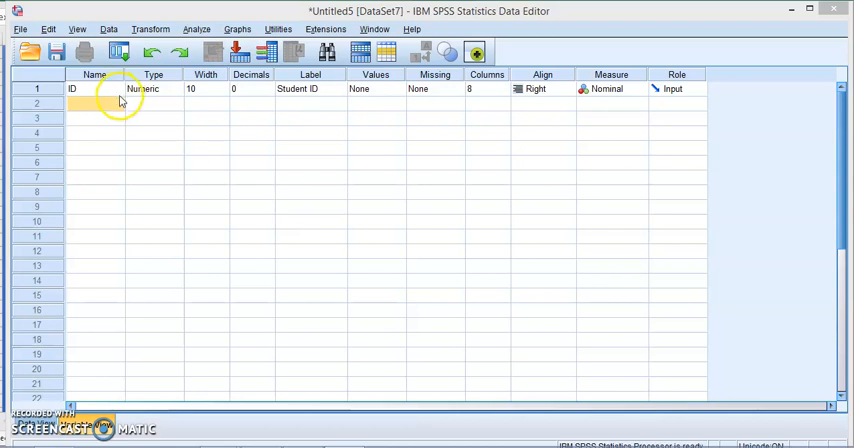
{"action": "type", "text": "Gender"}
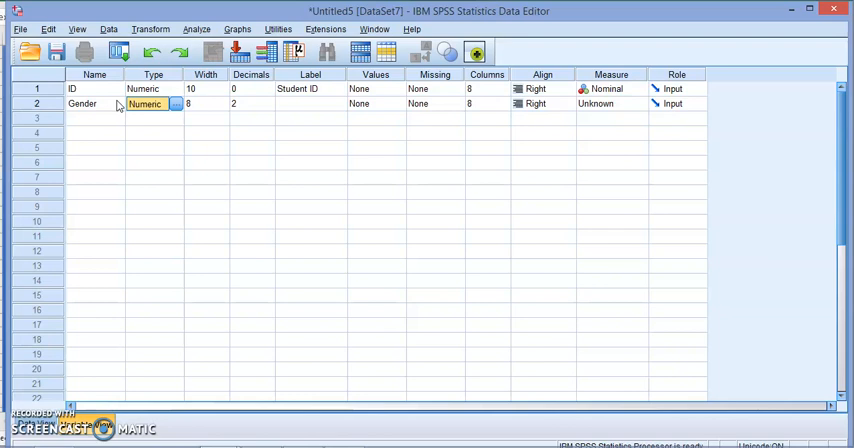
{"action": "left_click", "coordinate": [200, 106]}
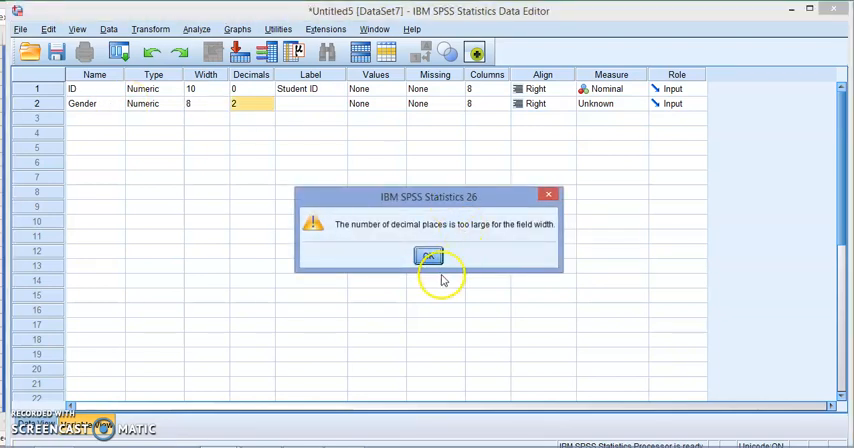
{"action": "left_click", "coordinate": [428, 256]}
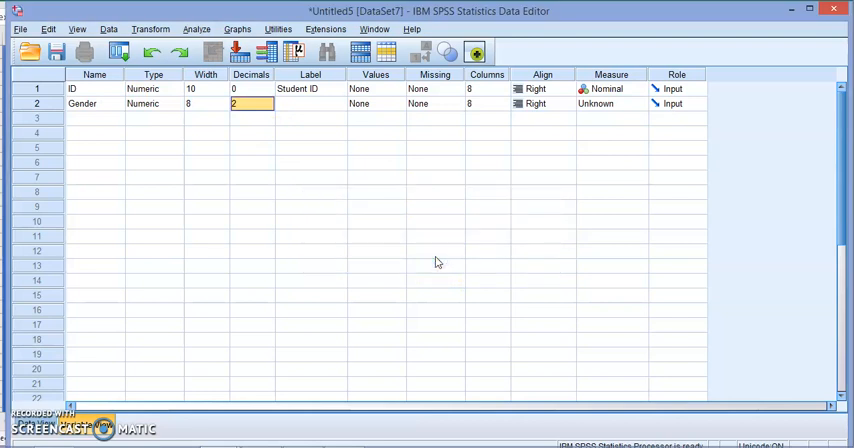
{"action": "left_click", "coordinate": [258, 104]}
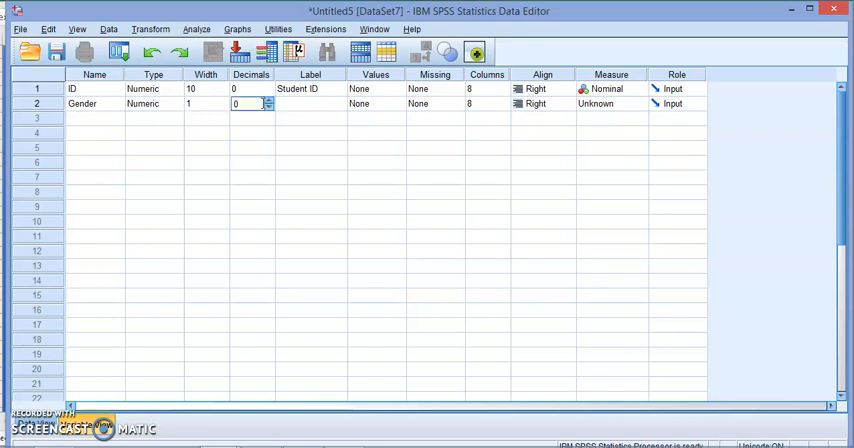
{"action": "type", "text": "Gender"}
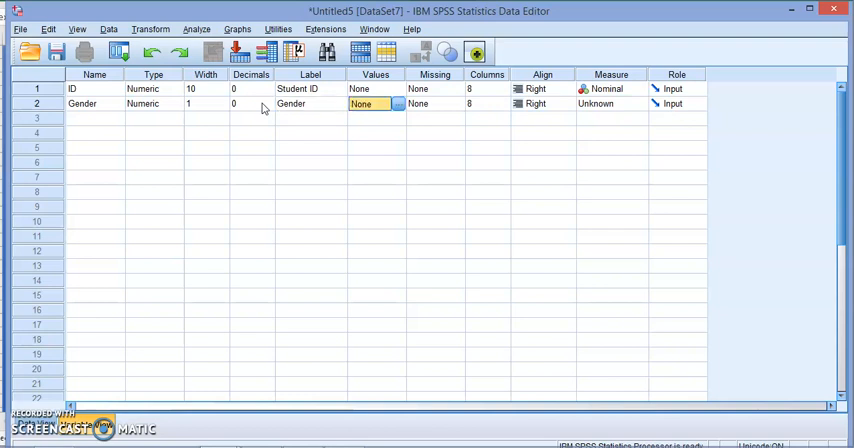
{"action": "mouse_move", "coordinate": [346, 118]}
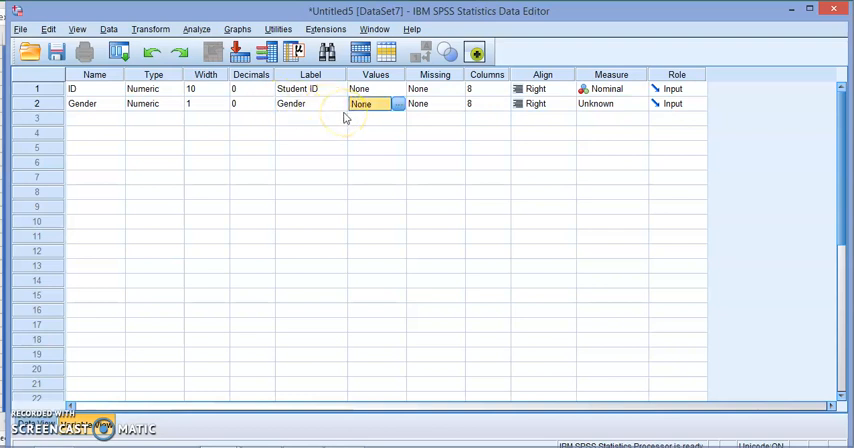
{"action": "mouse_move", "coordinate": [256, 158]}
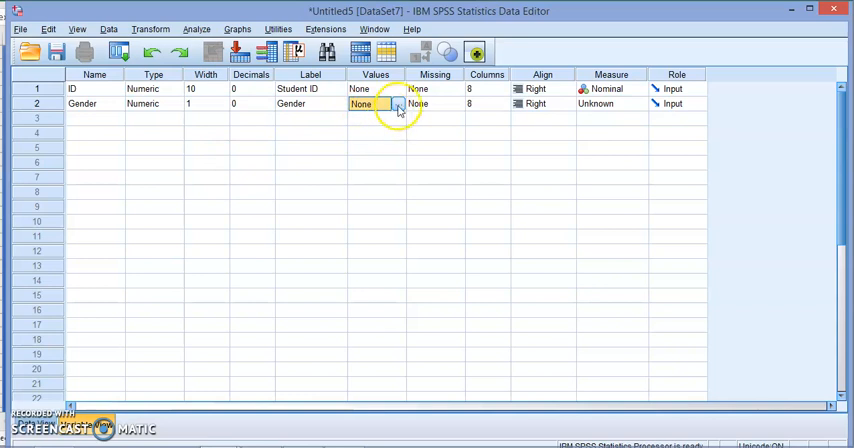
Give Gender the value labels 1 = Male and 2 = Female and confirm.
{"action": "left_click", "coordinate": [396, 104]}
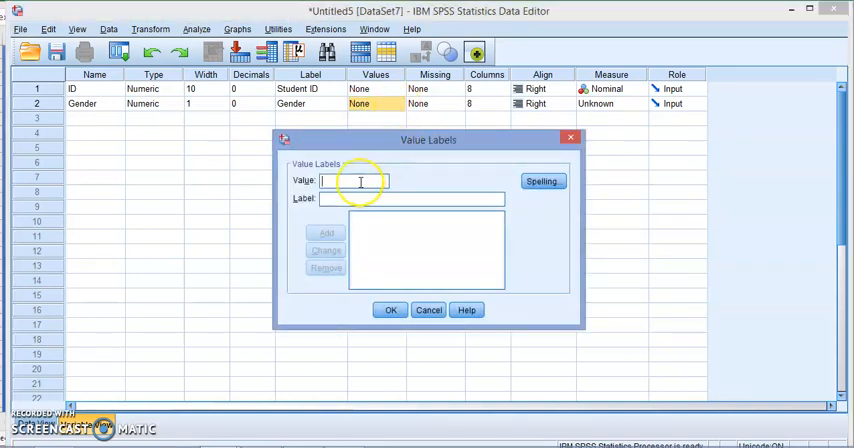
{"action": "type", "text": "1"}
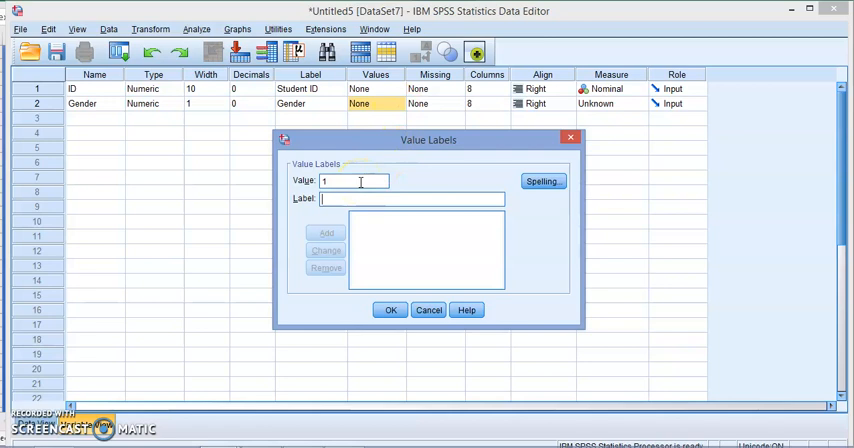
{"action": "type", "text": "Male"}
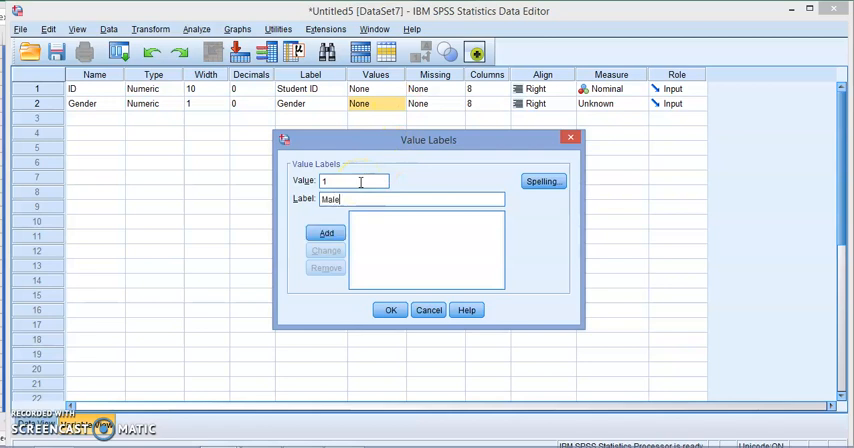
{"action": "left_click", "coordinate": [322, 232]}
{"action": "type", "text": "2"}
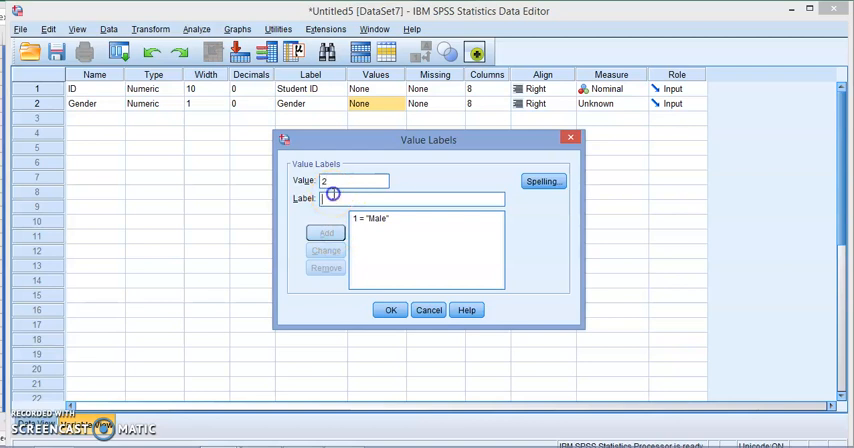
{"action": "type", "text": "Female"}
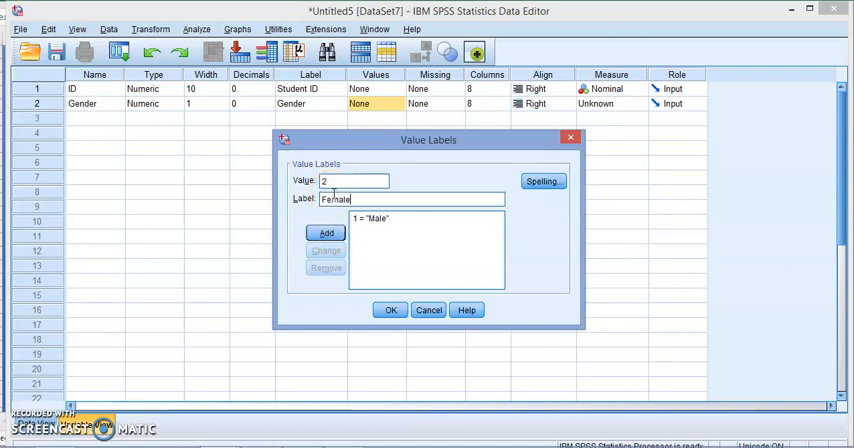
{"action": "left_click", "coordinate": [324, 232]}
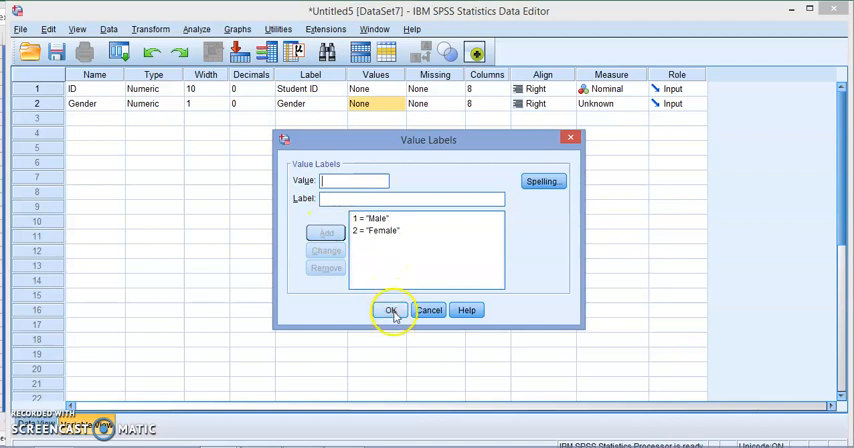
{"action": "left_click", "coordinate": [394, 310]}
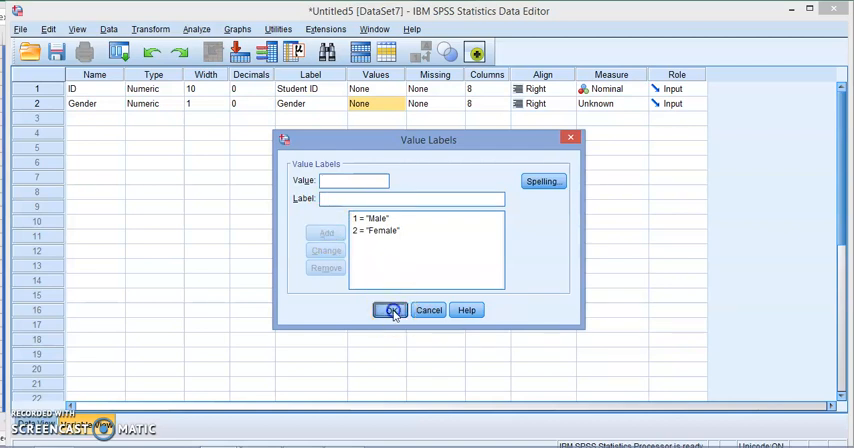
{"action": "left_click", "coordinate": [392, 308]}
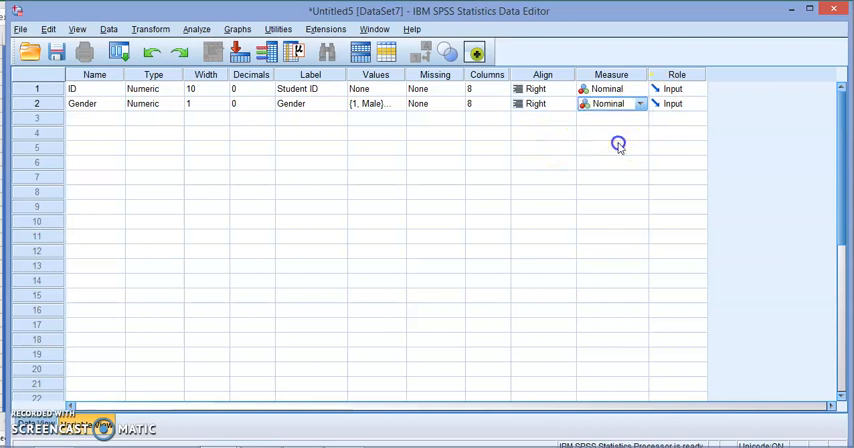
Mark Gender nominal and define row 3 as Age with width 3 and 0 decimals.
{"action": "left_click", "coordinate": [642, 104]}
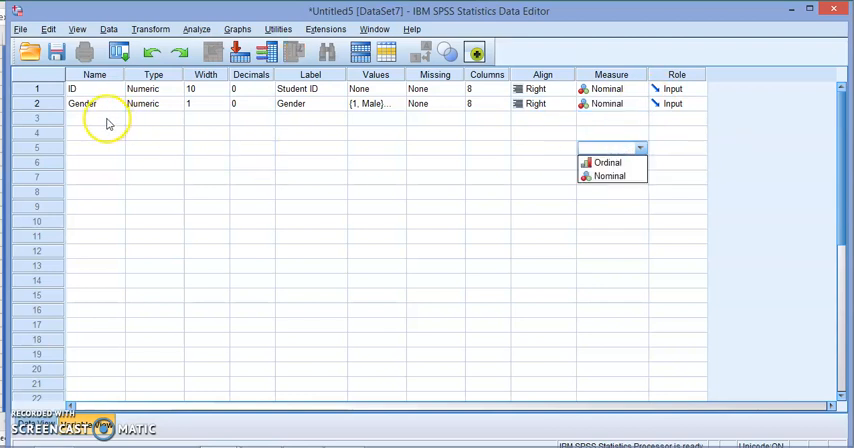
{"action": "left_click", "coordinate": [96, 120]}
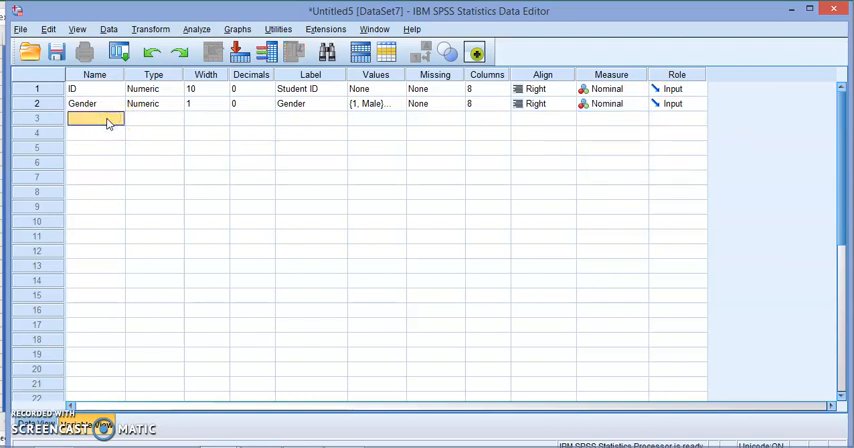
{"action": "type", "text": "Age"}
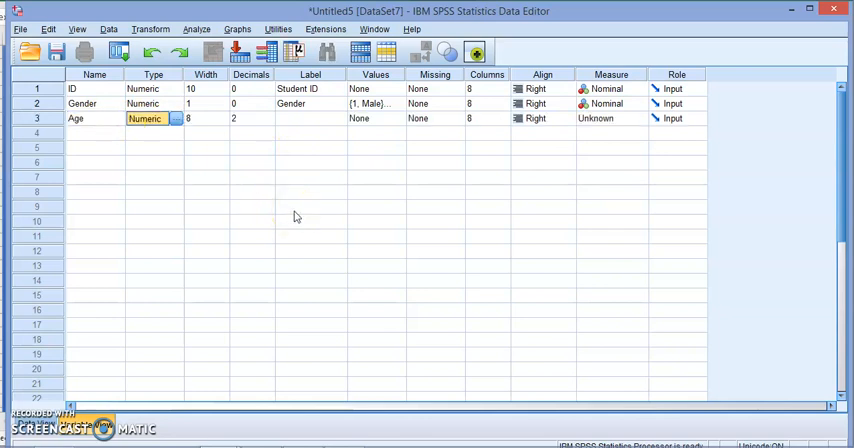
{"action": "left_click", "coordinate": [196, 118]}
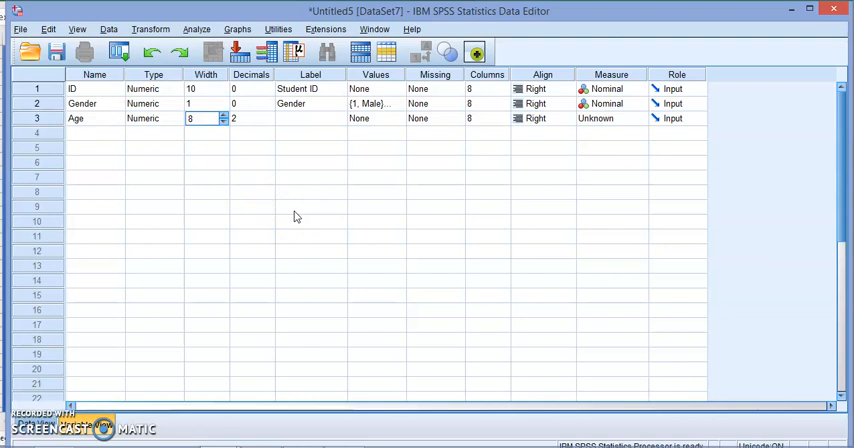
{"action": "left_click", "coordinate": [200, 118]}
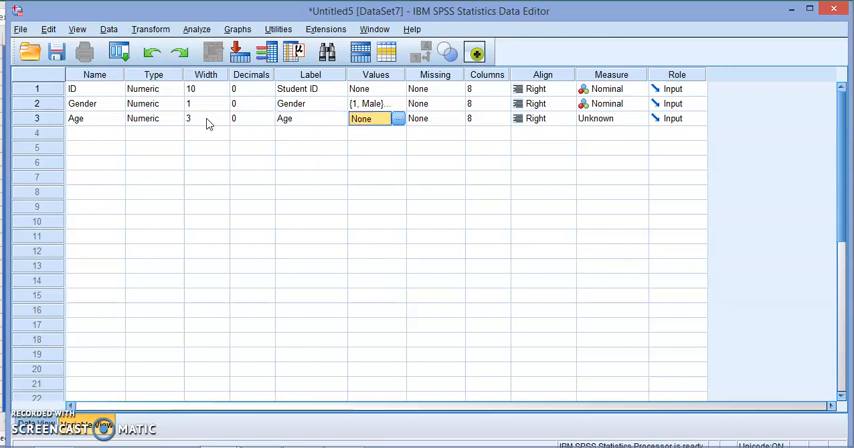
Set Age's measurement level to Scale and move to the fourth row.
{"action": "left_click", "coordinate": [424, 118]}
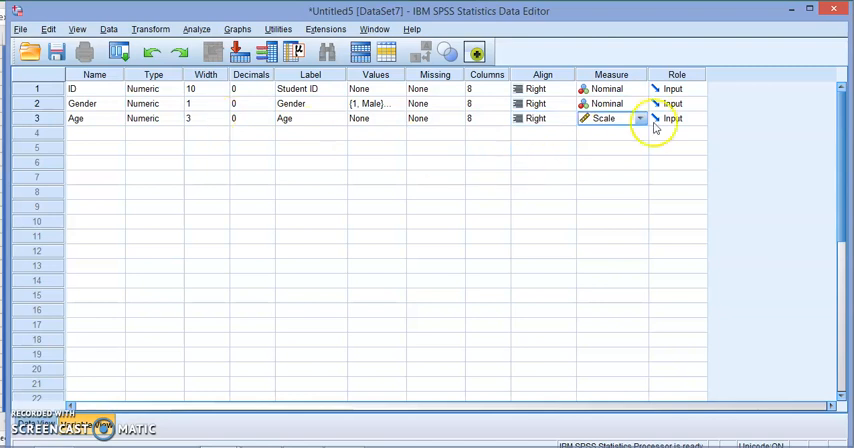
{"action": "left_click", "coordinate": [640, 120]}
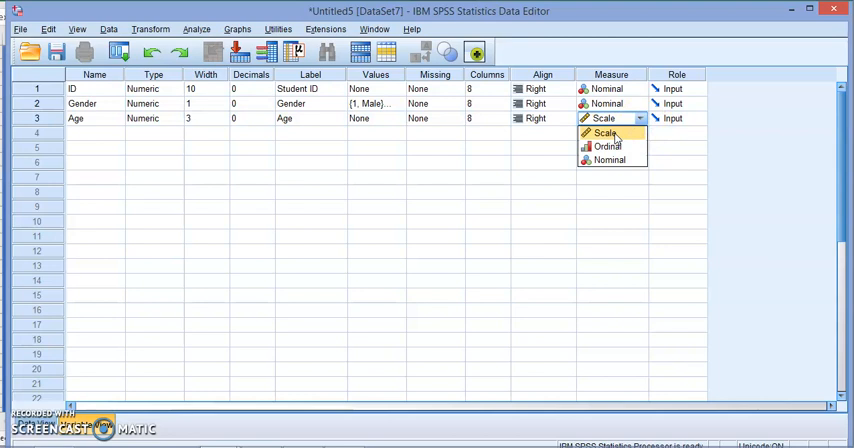
{"action": "left_click", "coordinate": [608, 136]}
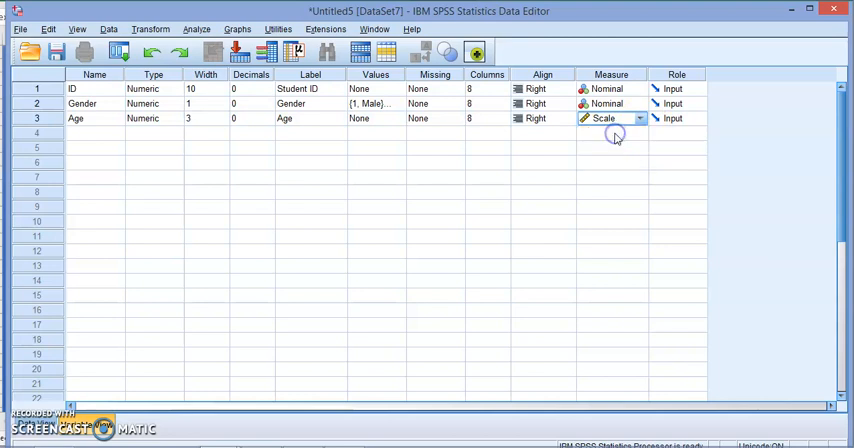
{"action": "left_click", "coordinate": [92, 132]}
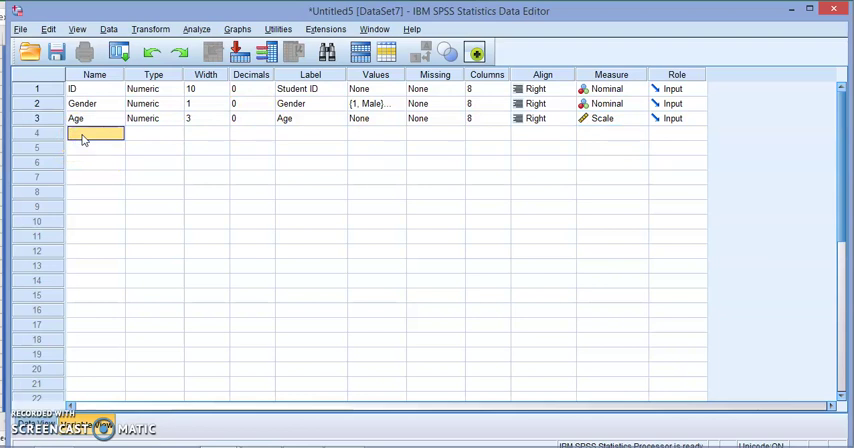
Define row 4 as Educ: width 1, 0 decimals, label Education, dismissing the decimals warning.
{"action": "type", "text": "Educ"}
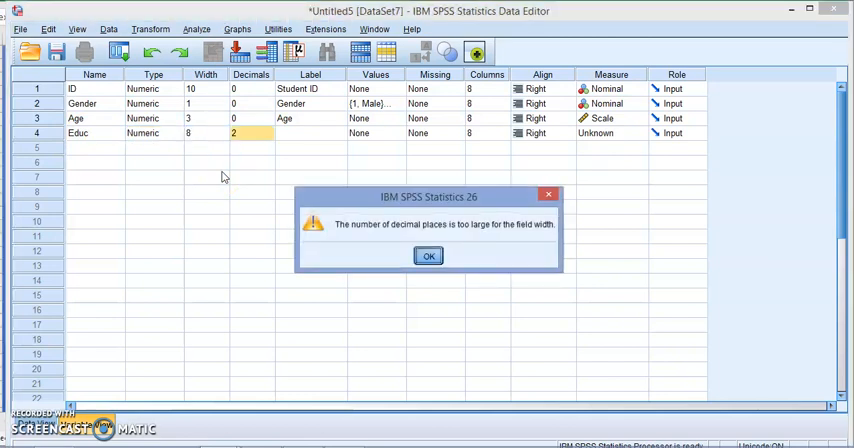
{"action": "left_click", "coordinate": [428, 256]}
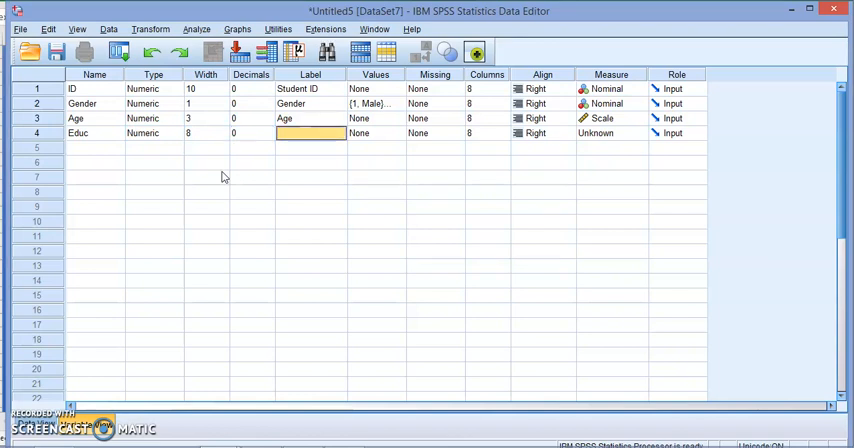
{"action": "left_click", "coordinate": [196, 132]}
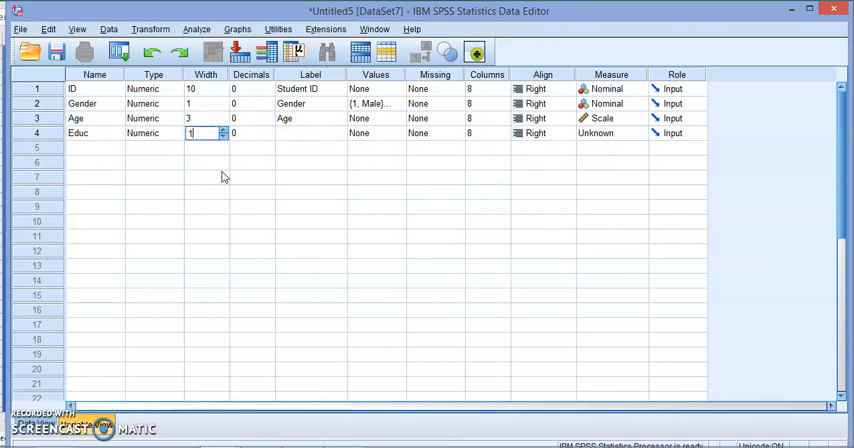
{"action": "type", "text": "E"}
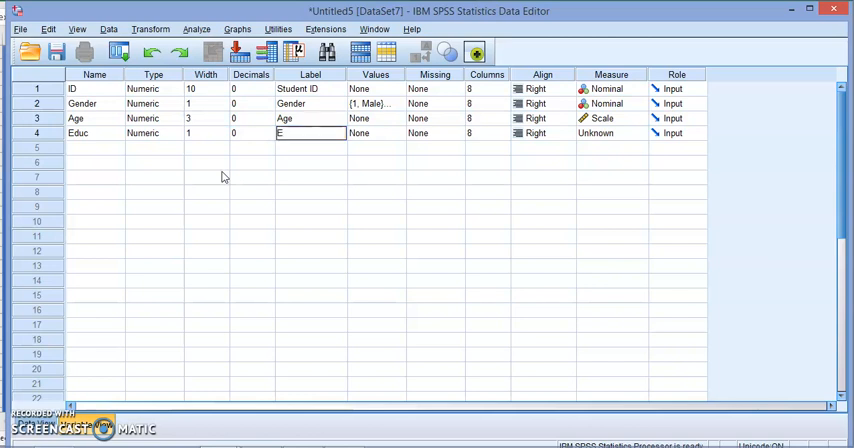
{"action": "type", "text": "cuation"}
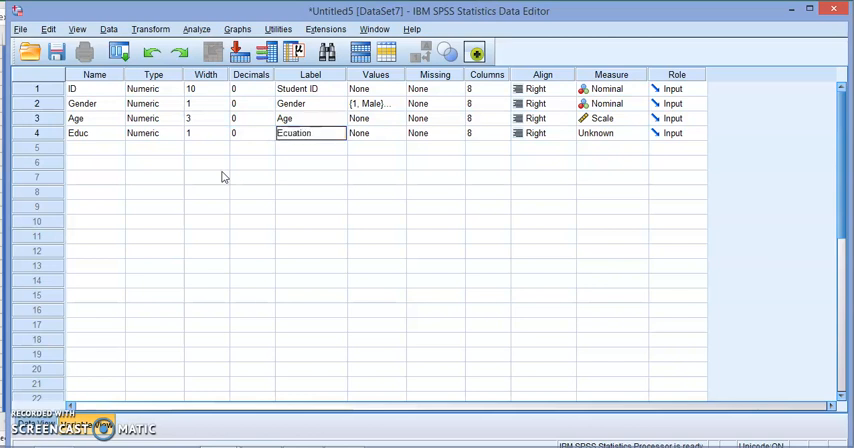
{"action": "left_click", "coordinate": [370, 132]}
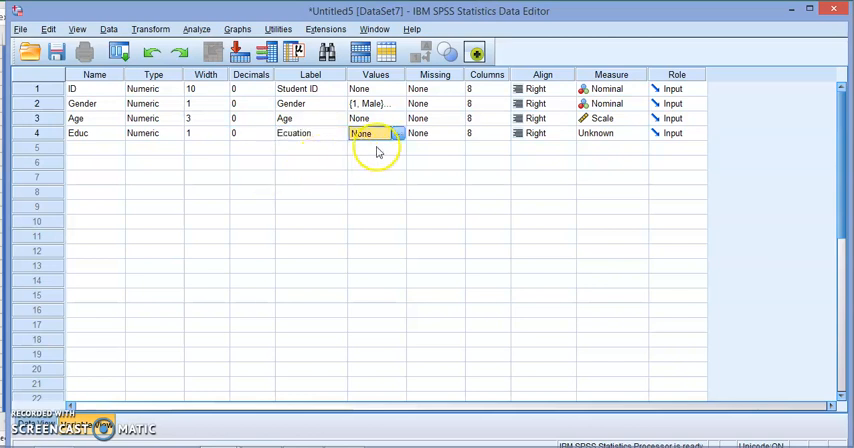
Add Educ value labels 1 = High School, 2 = Diploma, 3 = BSc.
{"action": "left_click", "coordinate": [402, 132]}
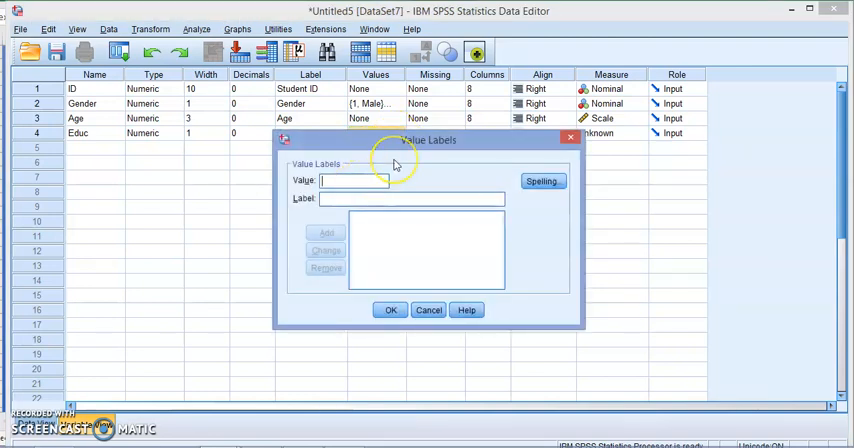
{"action": "type", "text": "1"}
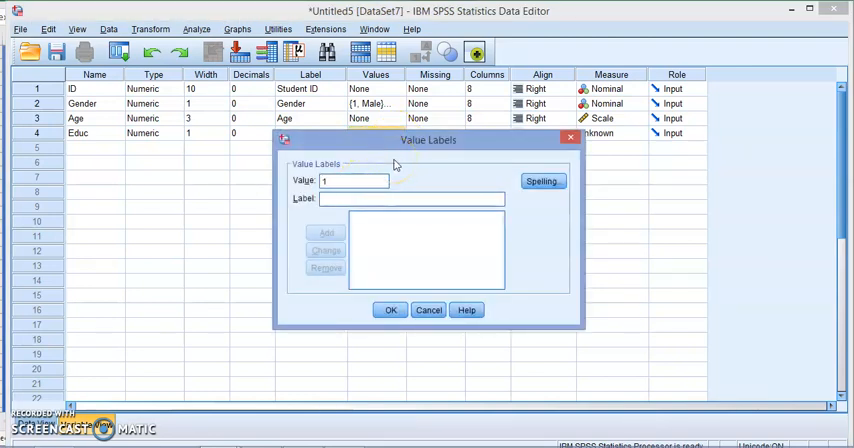
{"action": "type", "text": "High School"}
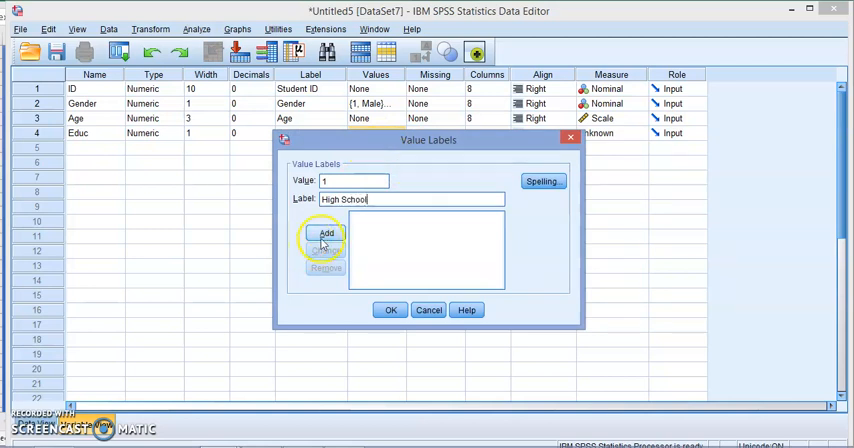
{"action": "left_click", "coordinate": [326, 232]}
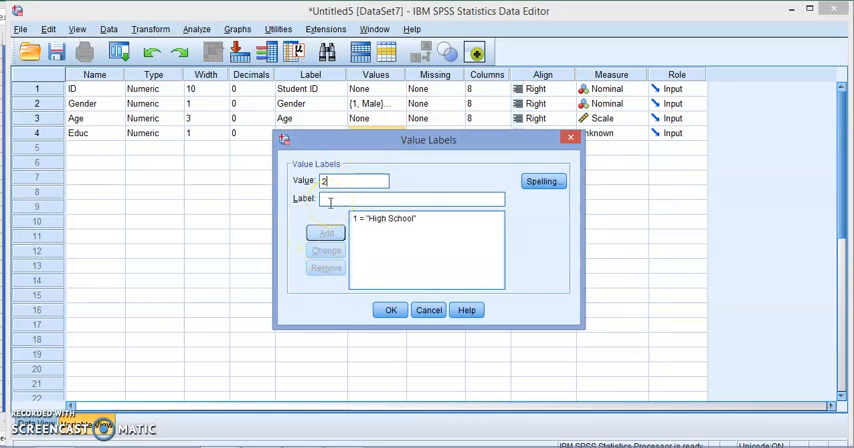
{"action": "type", "text": "Diploma"}
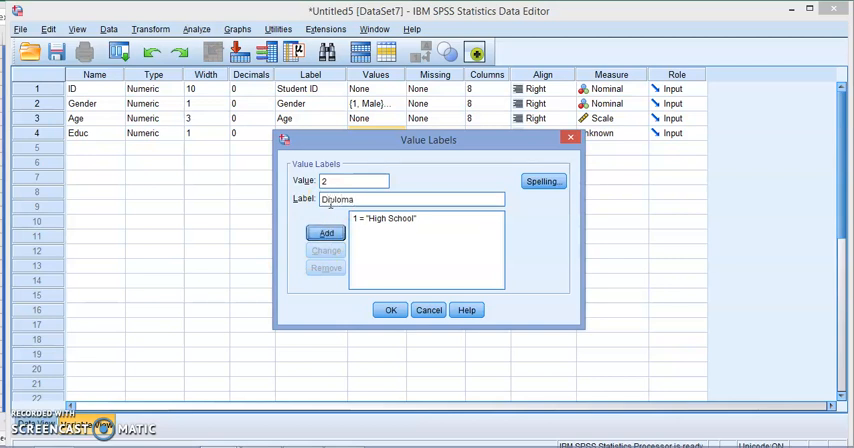
{"action": "left_click", "coordinate": [324, 232]}
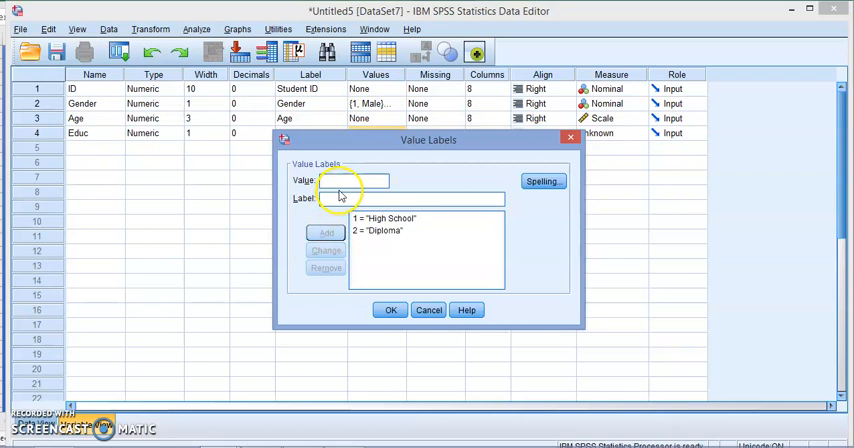
{"action": "type", "text": "3"}
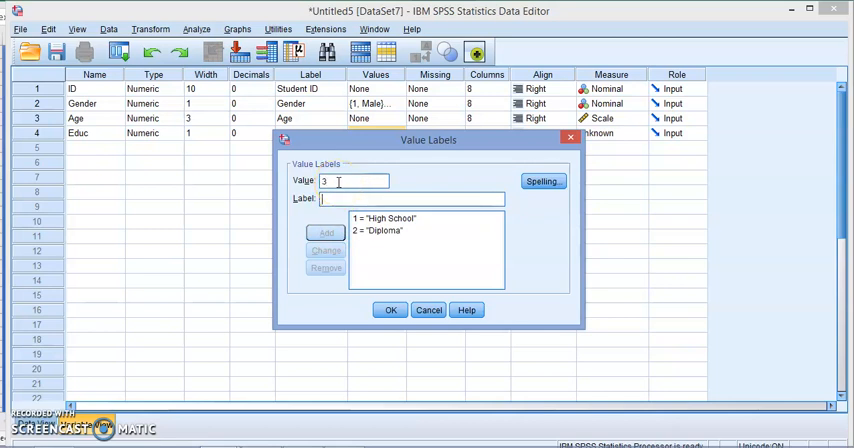
{"action": "type", "text": "BS"}
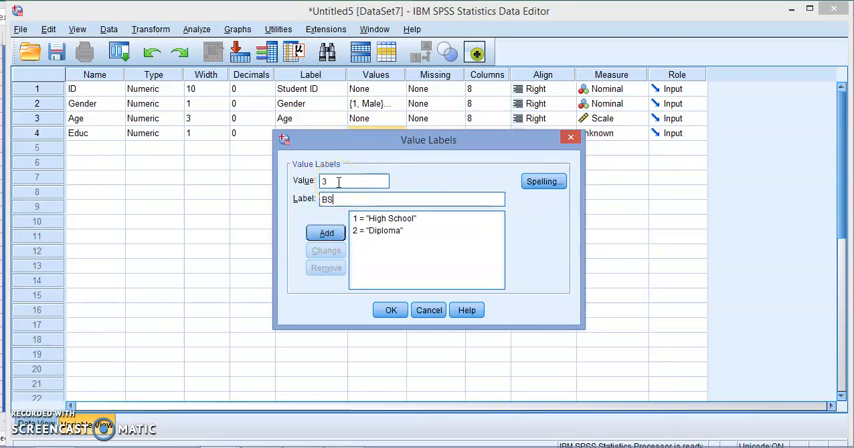
{"action": "left_click", "coordinate": [324, 232]}
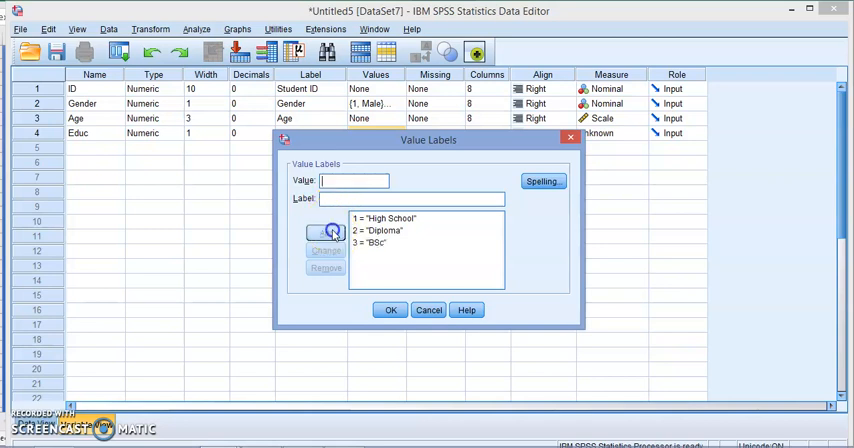
Add Educ value labels 4 = MSC and 5 = PHD and confirm the Value Labels dialog.
{"action": "type", "text": "4"}
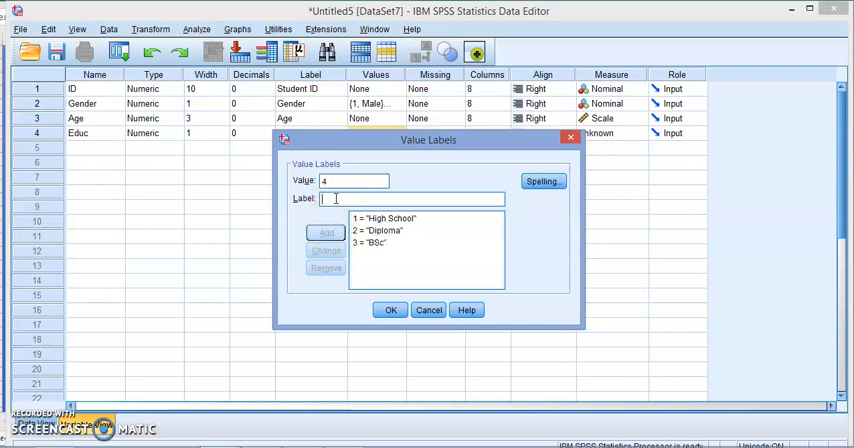
{"action": "type", "text": "MSc"}
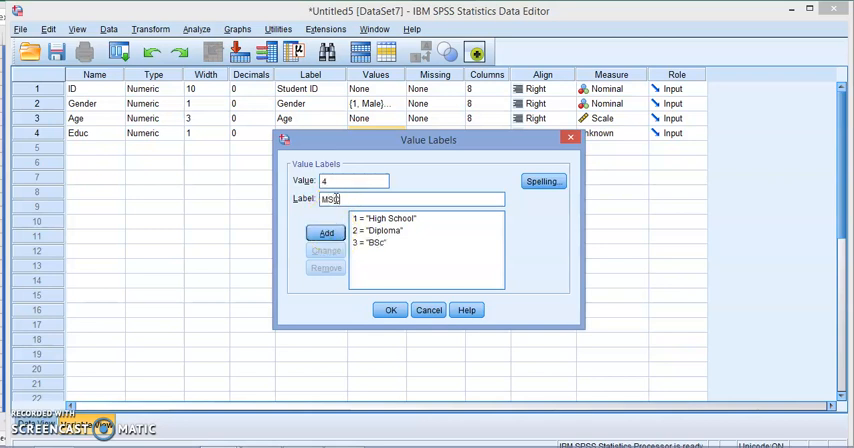
{"action": "left_click", "coordinate": [324, 232]}
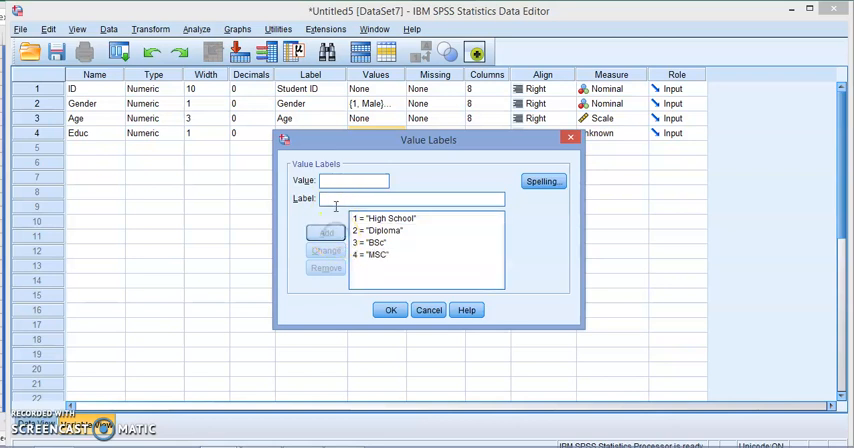
{"action": "type", "text": "PHD"}
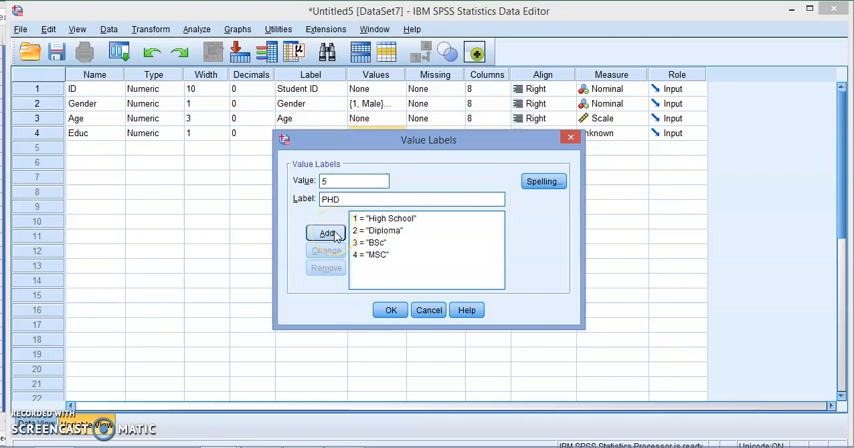
{"action": "left_click", "coordinate": [324, 236]}
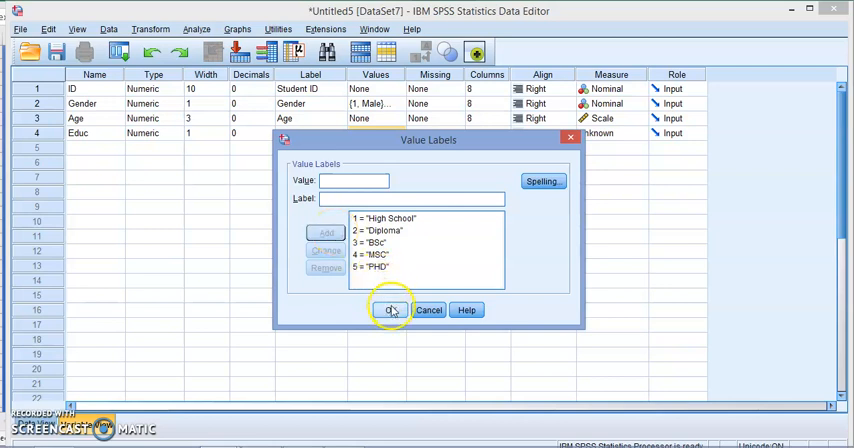
{"action": "left_click", "coordinate": [388, 308]}
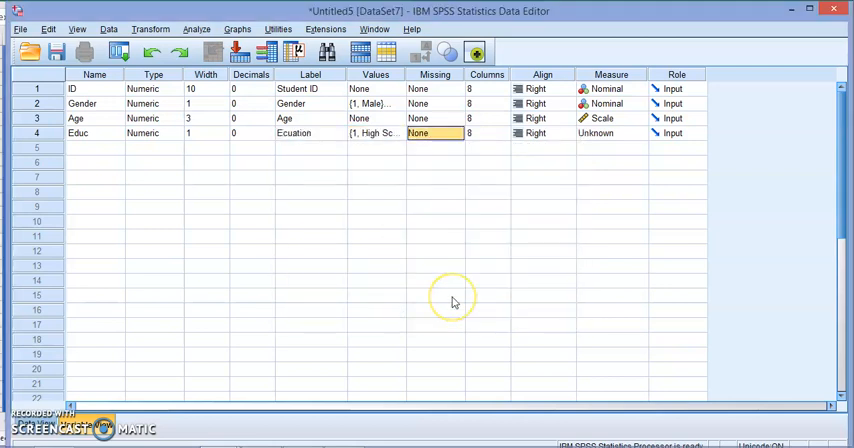
Choose a measurement level for Educ from the Measure dropdown.
{"action": "left_click", "coordinate": [610, 132]}
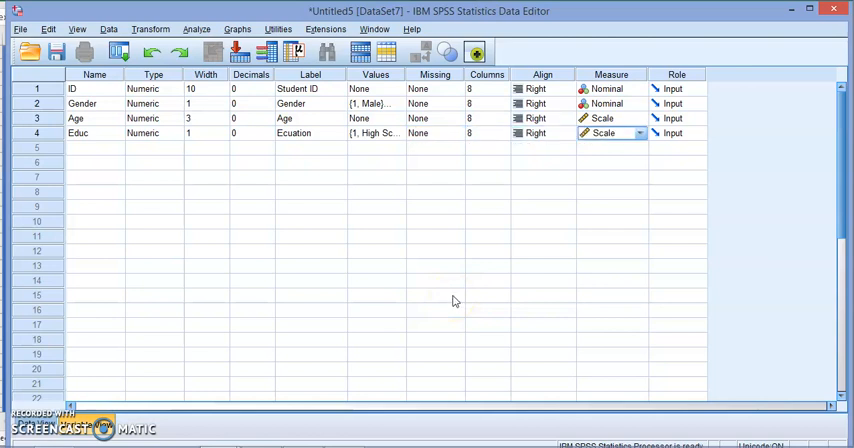
{"action": "left_click", "coordinate": [640, 132]}
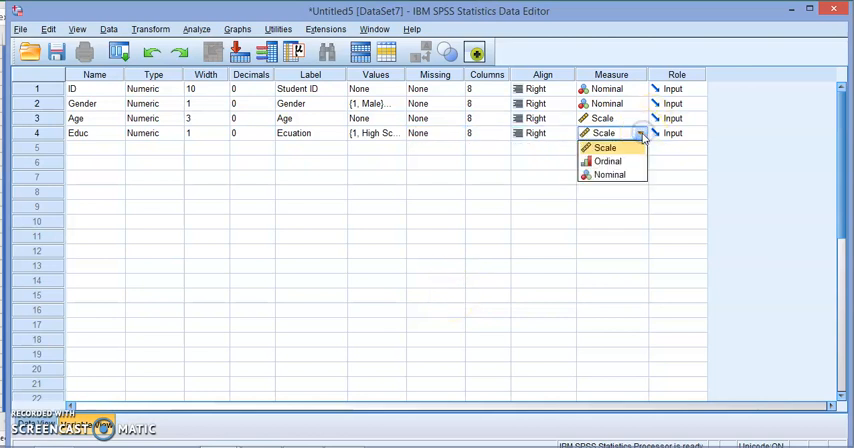
{"action": "left_click", "coordinate": [604, 160]}
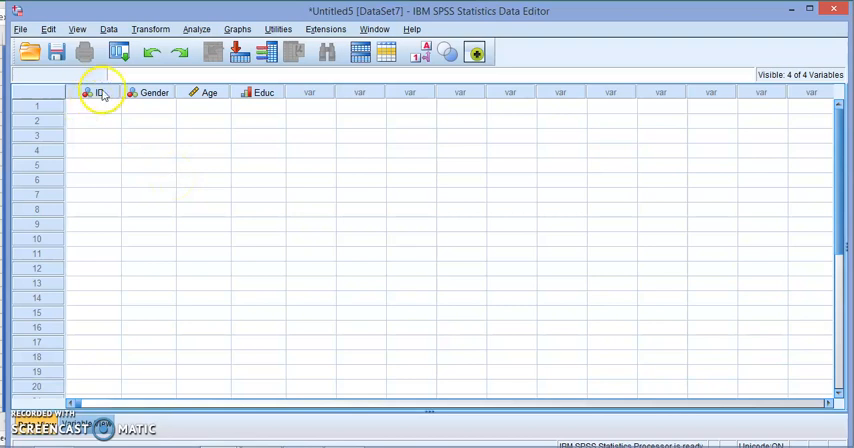
{"action": "mouse_move", "coordinate": [196, 96]}
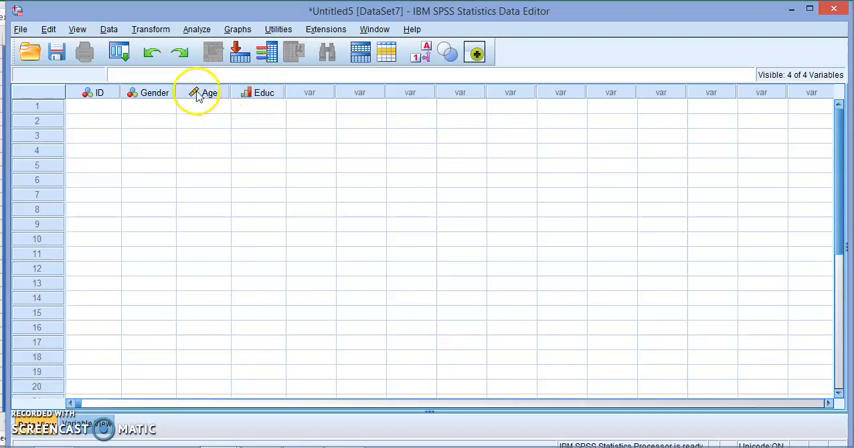
{"action": "mouse_move", "coordinate": [90, 94]}
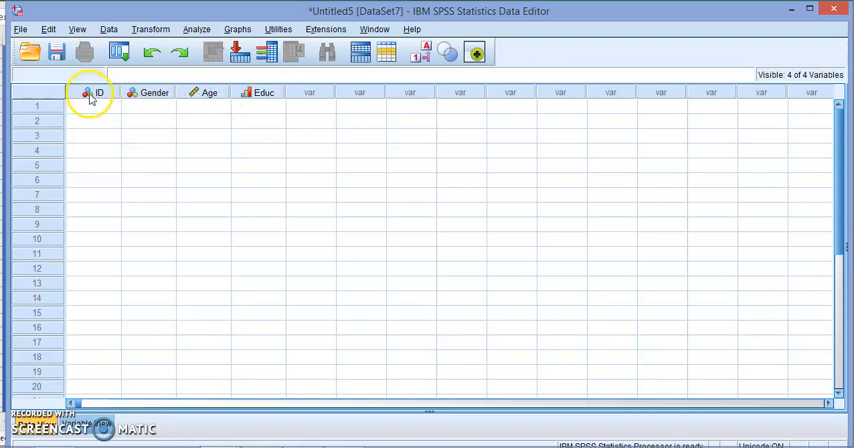
{"action": "mouse_move", "coordinate": [90, 98]}
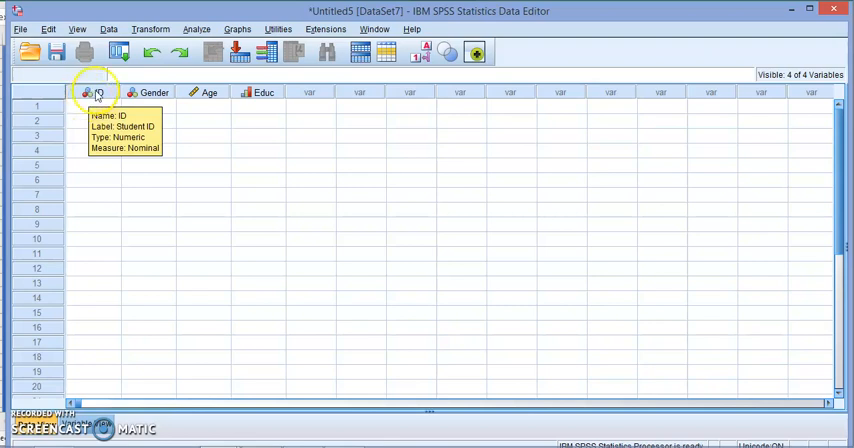
{"action": "mouse_move", "coordinate": [252, 110]}
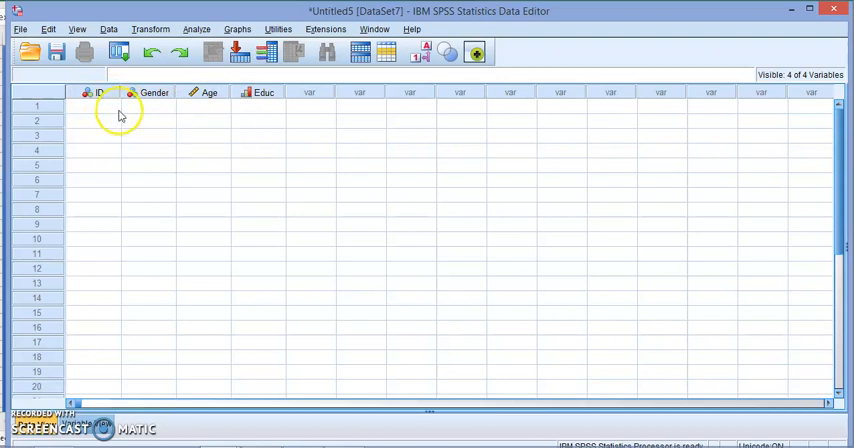
Enter the first case in Data View: ID 123456789, Gender 1, Age 29, Educ 3.
{"action": "left_click", "coordinate": [84, 108]}
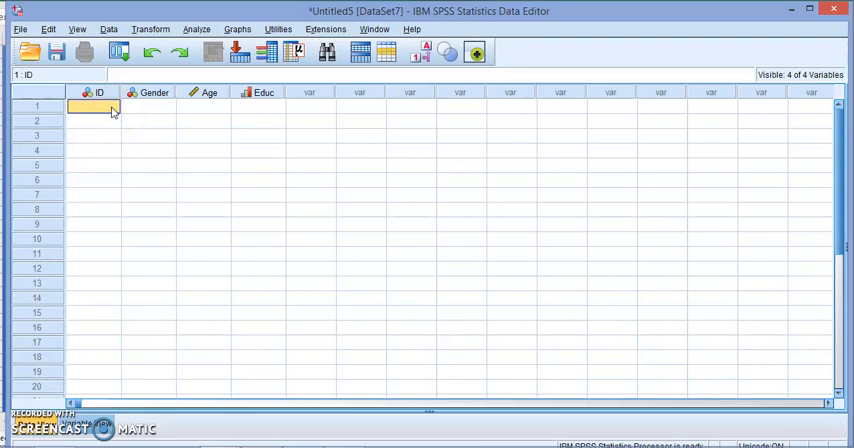
{"action": "type", "text": "123456789"}
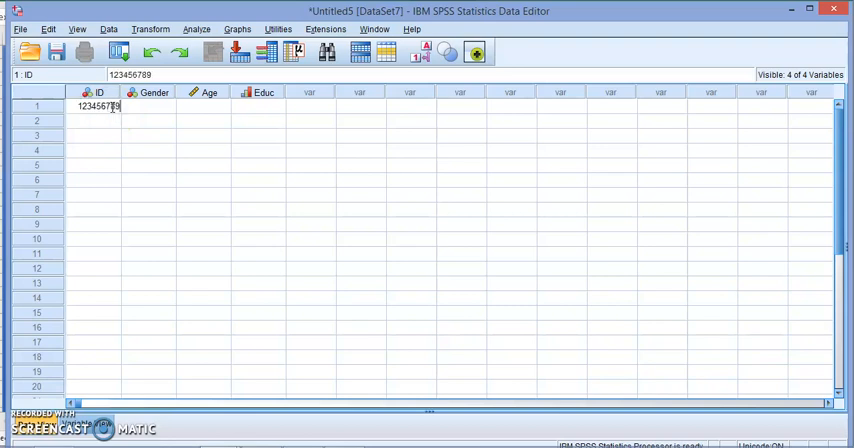
{"action": "left_click", "coordinate": [152, 108]}
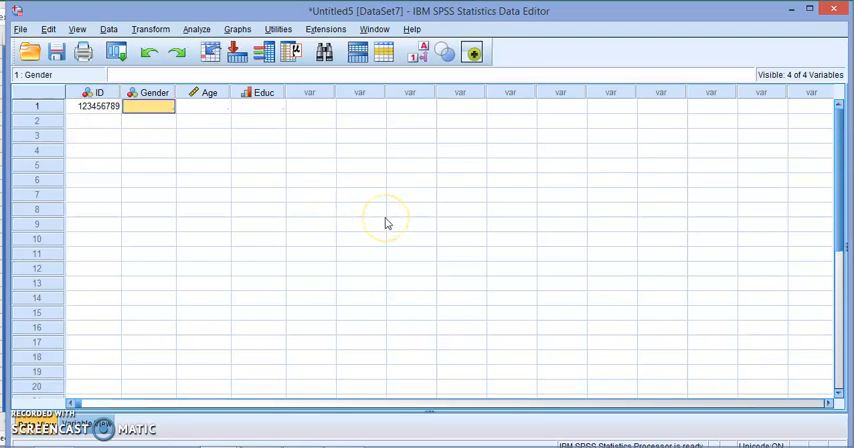
{"action": "type", "text": "1"}
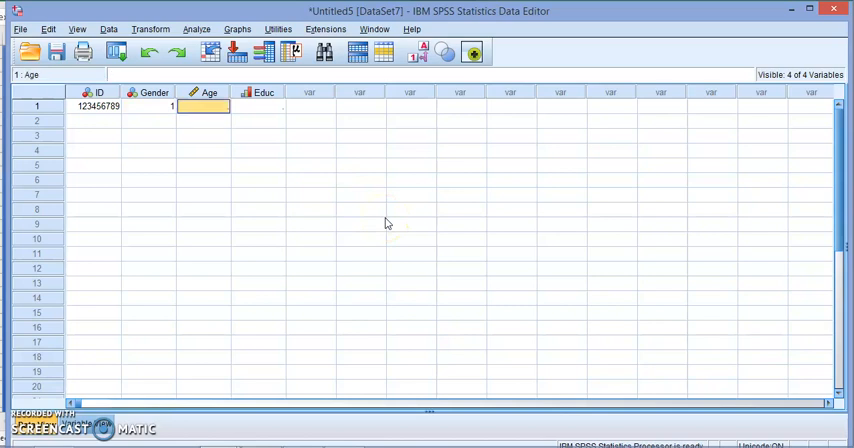
{"action": "type", "text": "29"}
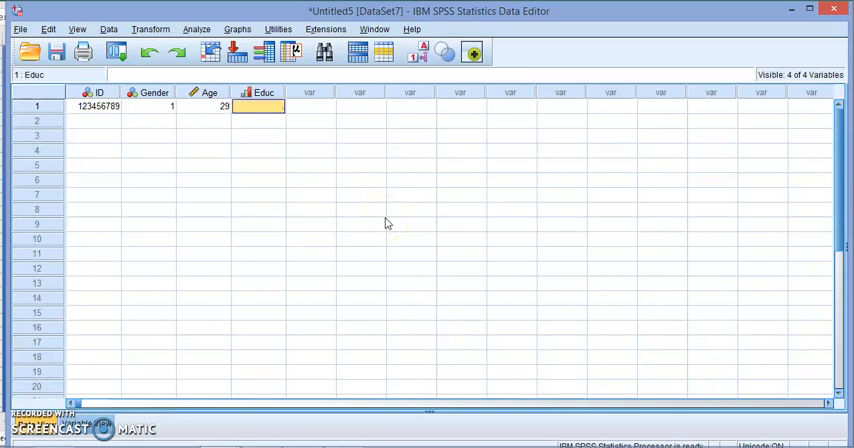
{"action": "type", "text": "3"}
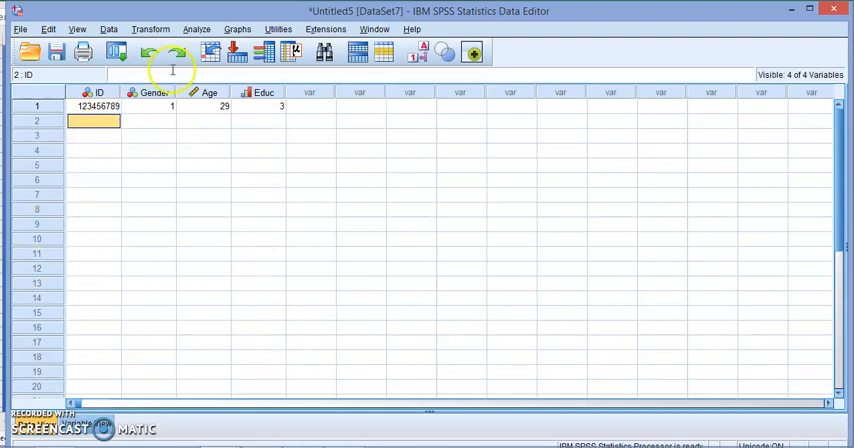
{"action": "mouse_move", "coordinate": [262, 216]}
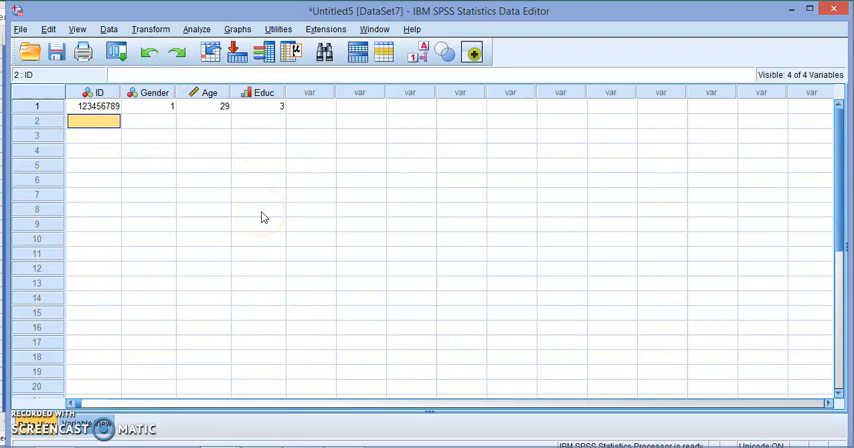
{"action": "mouse_move", "coordinate": [108, 254]}
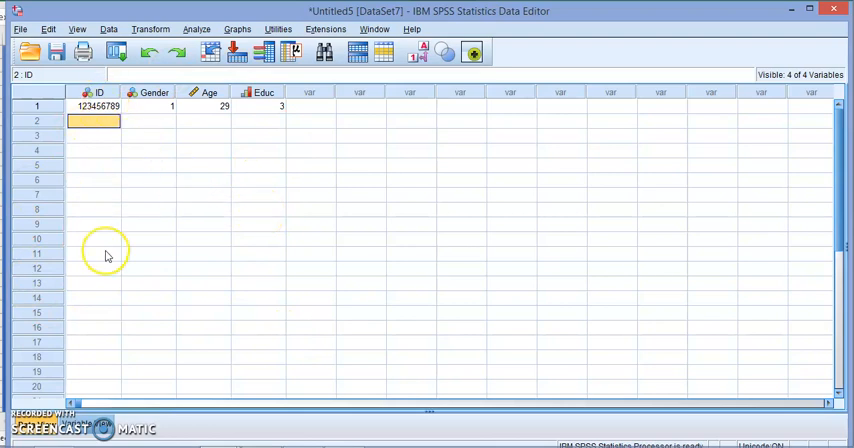